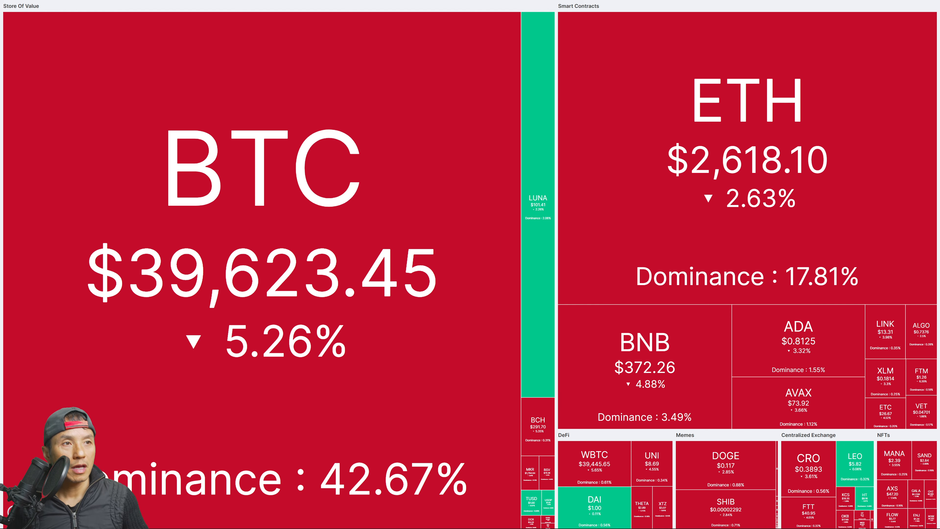
pyautogui.click(422, 302)
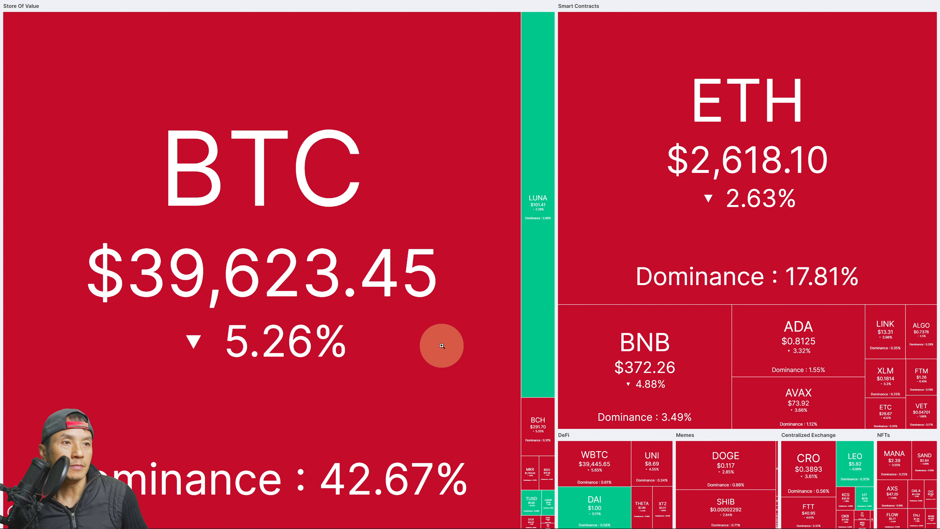
pyautogui.moveTo(333, 333)
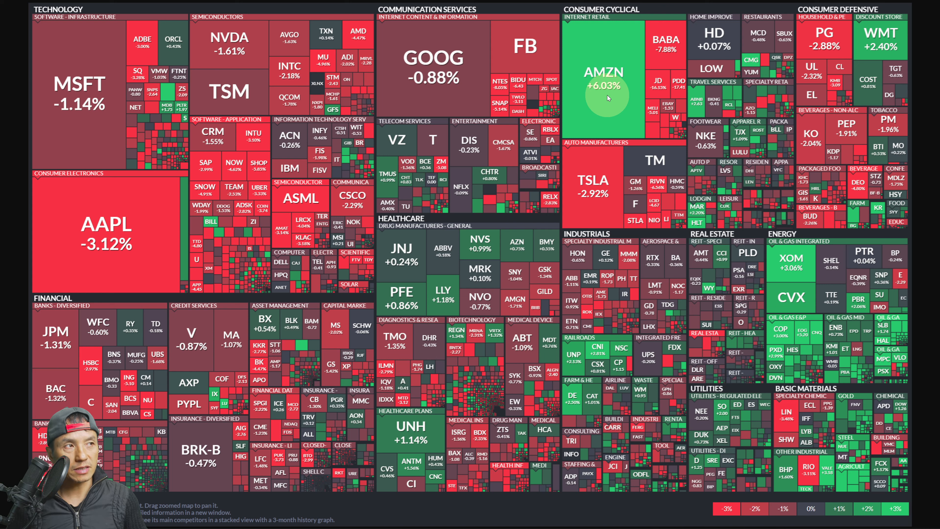
pyautogui.moveTo(603, 109)
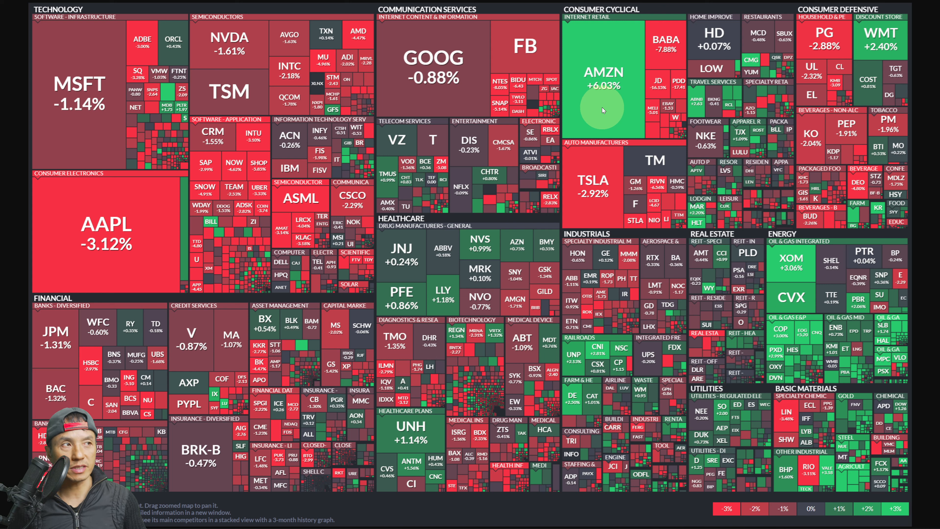
pyautogui.moveTo(596, 94)
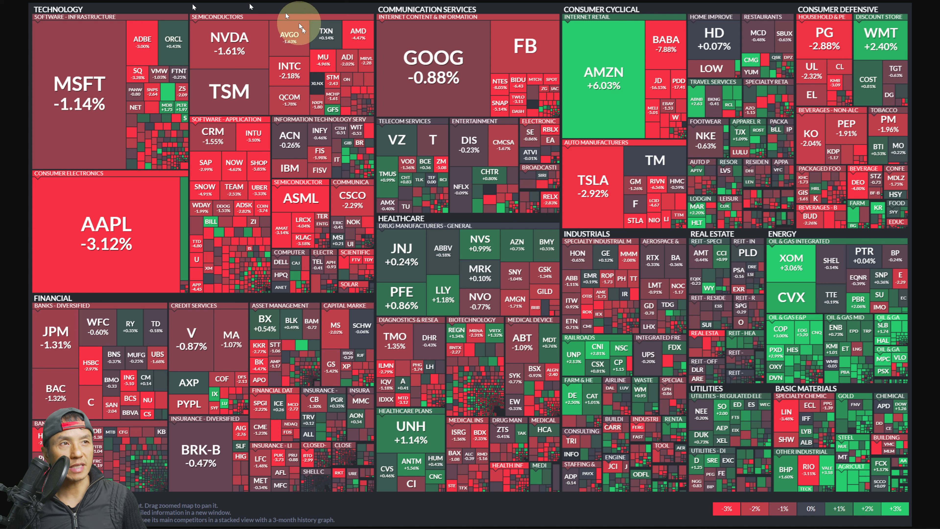
pyautogui.moveTo(232, 170)
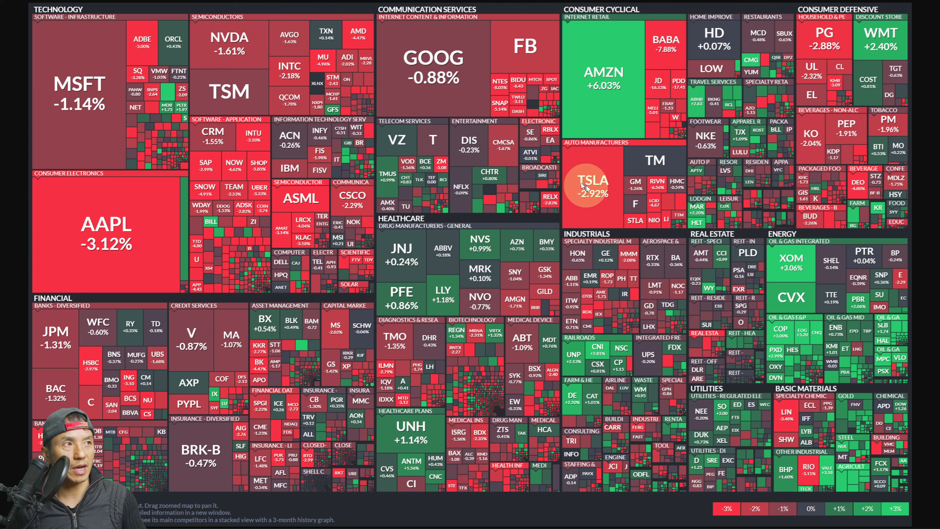
pyautogui.moveTo(607, 262)
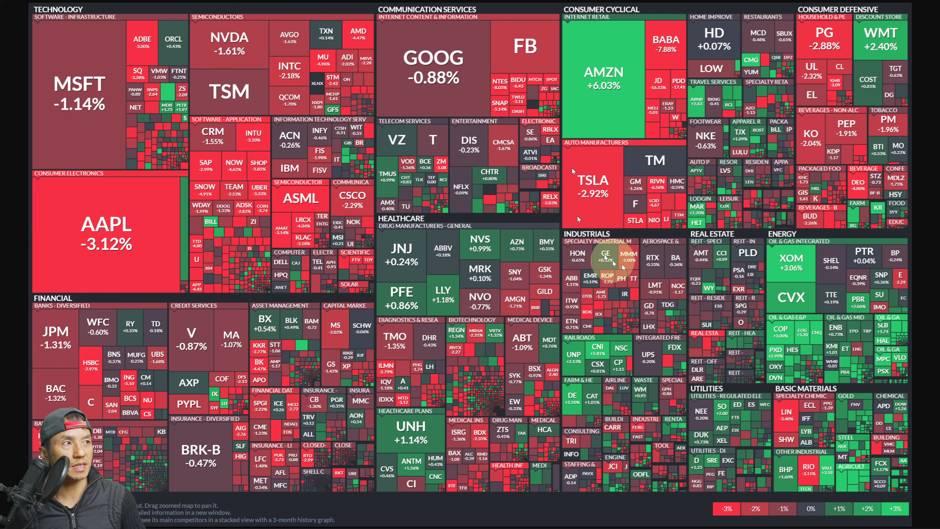
pyautogui.moveTo(673, 56)
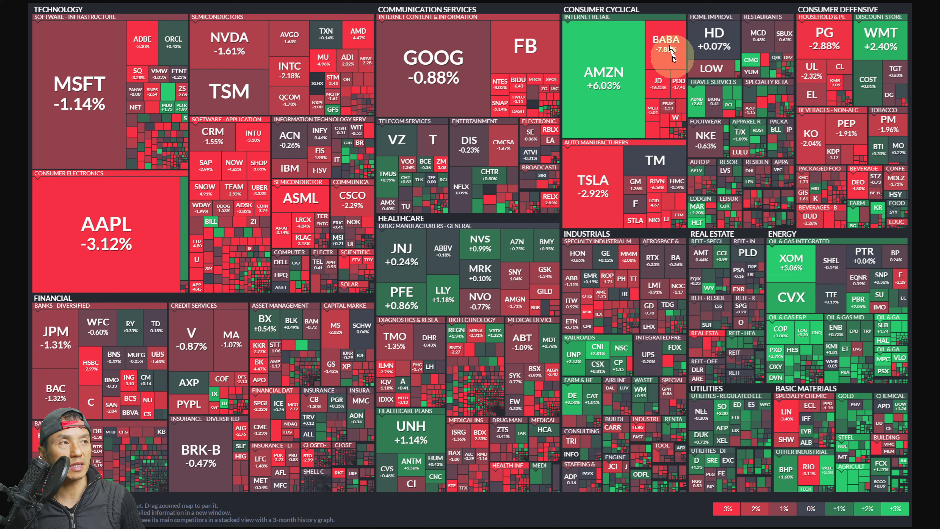
pyautogui.moveTo(625, 197)
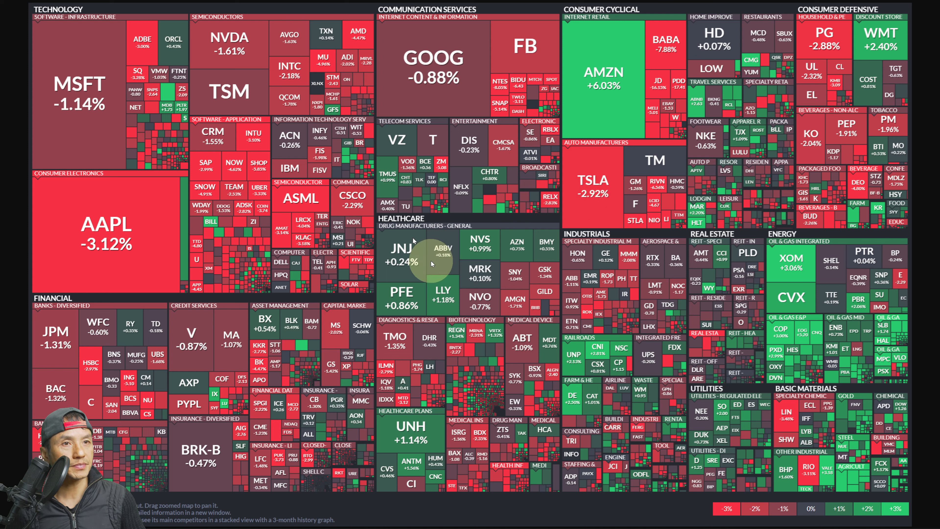
pyautogui.moveTo(707, 381)
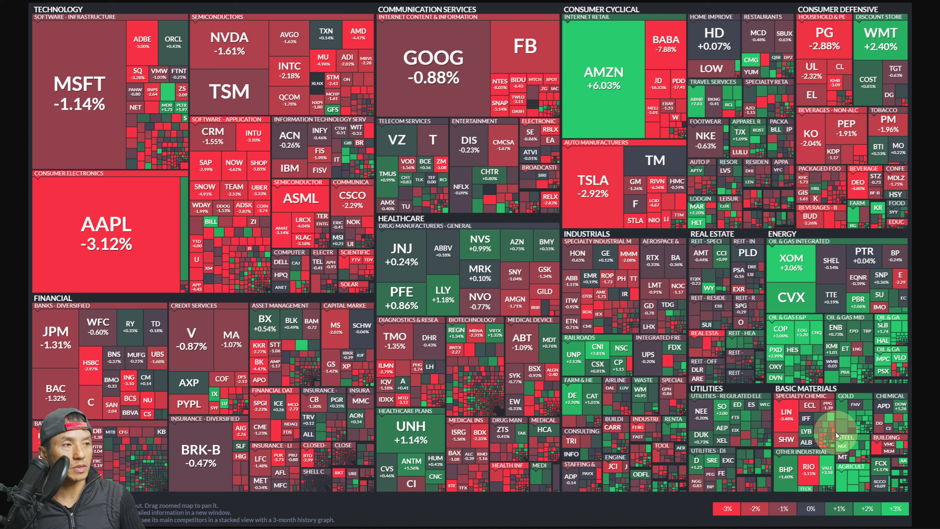
pyautogui.moveTo(606, 390)
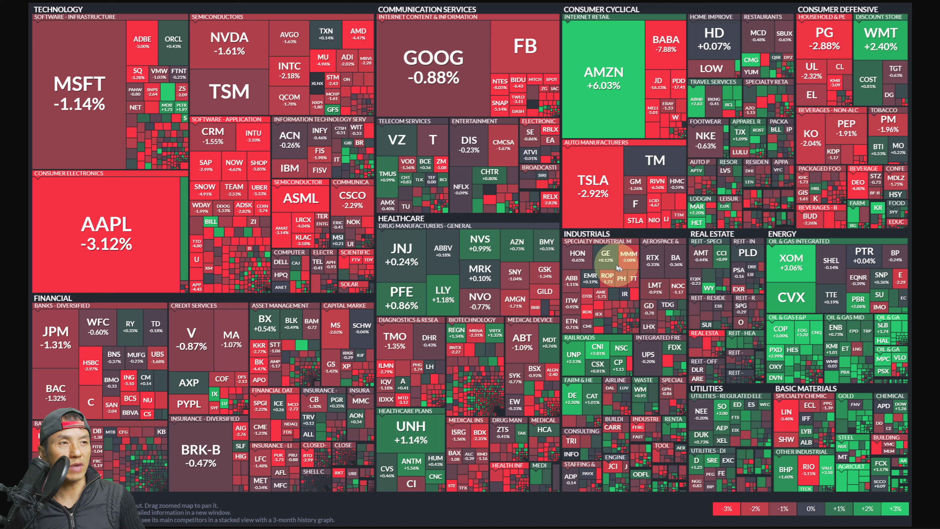
pyautogui.moveTo(611, 278)
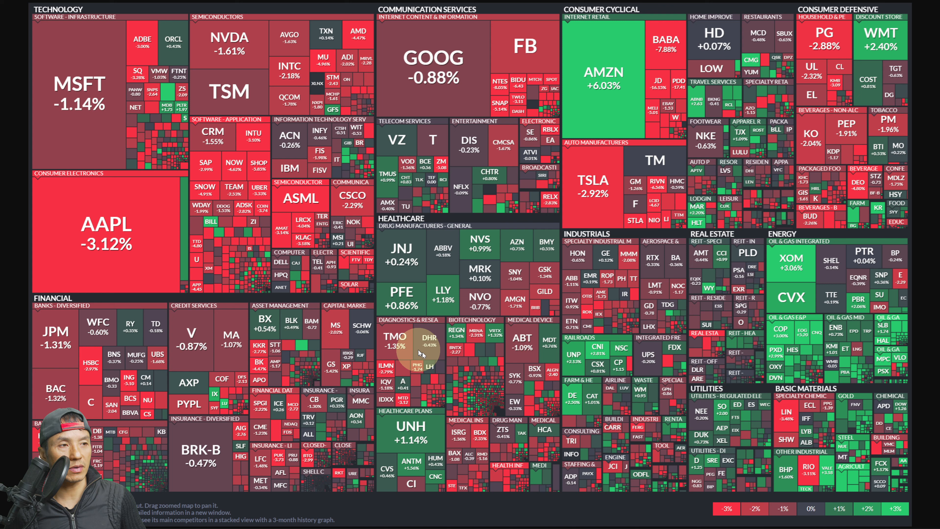
pyautogui.moveTo(479, 372)
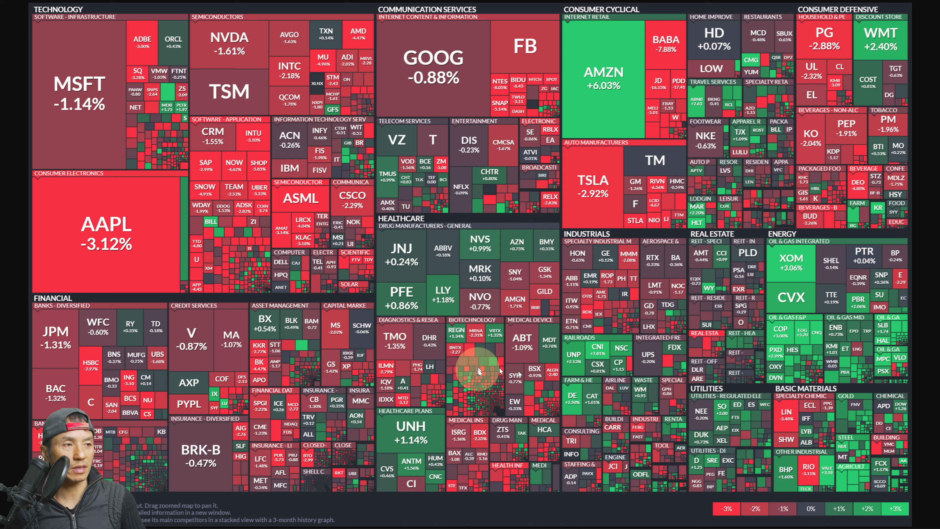
pyautogui.moveTo(521, 473)
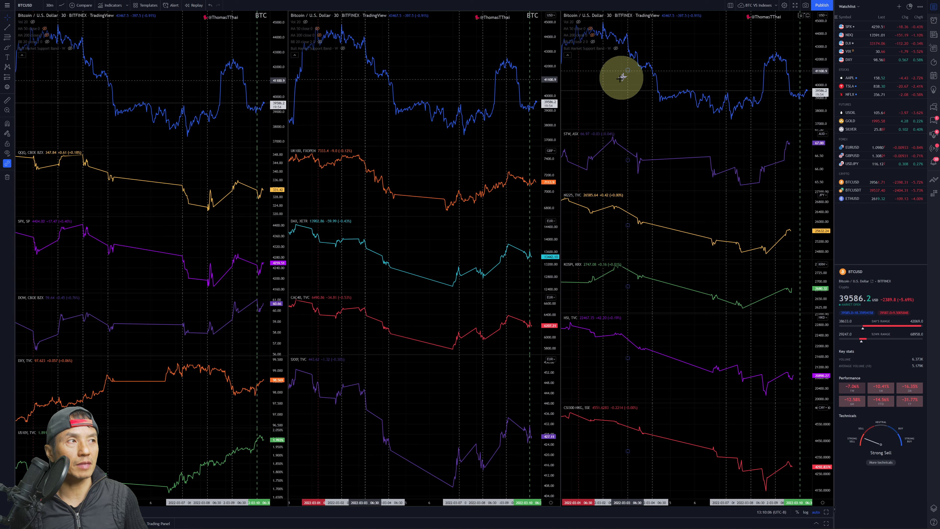
pyautogui.moveTo(171, 425)
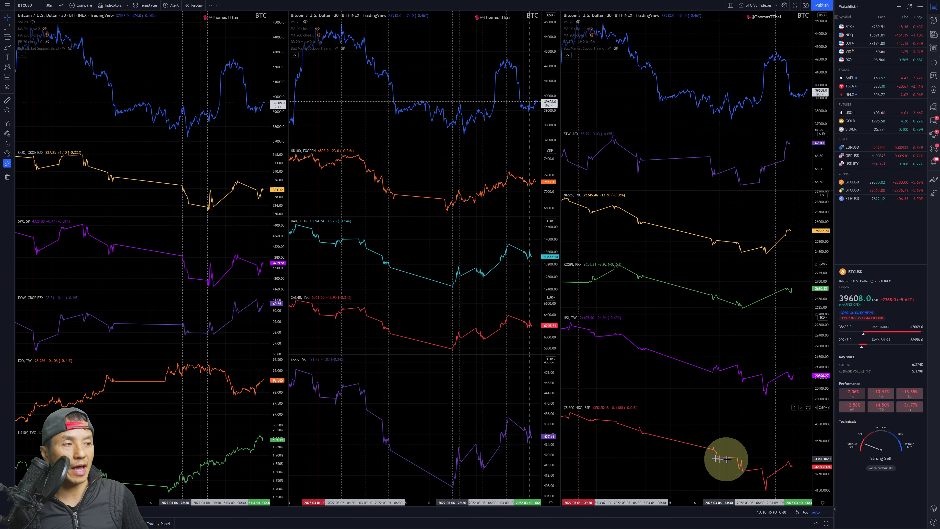
pyautogui.moveTo(668, 385)
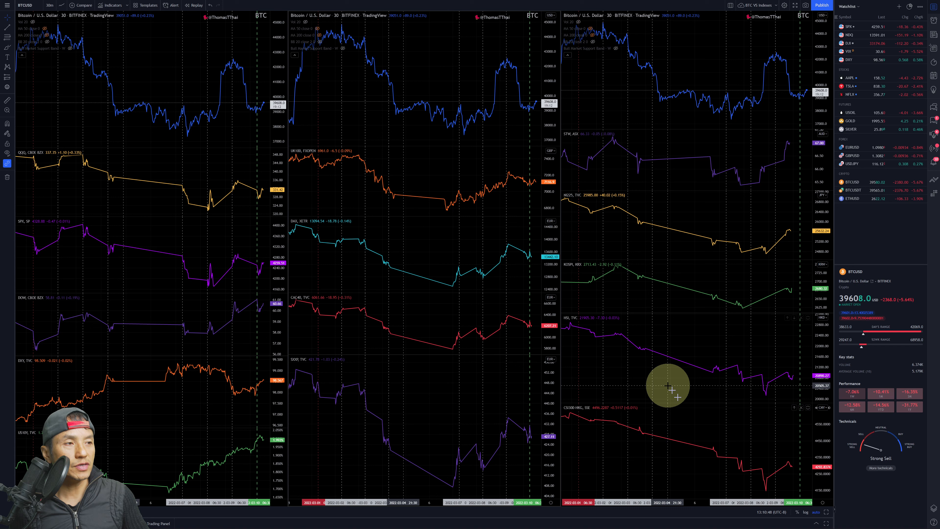
pyautogui.moveTo(593, 321)
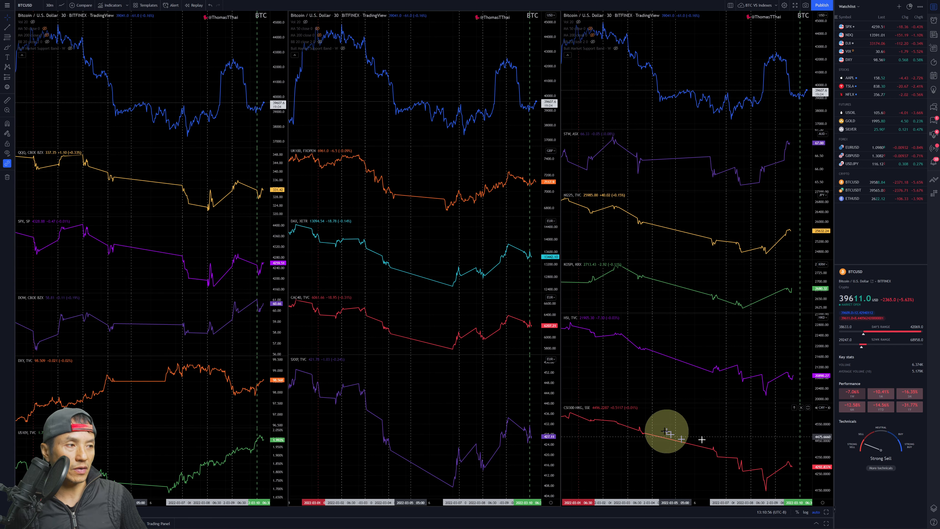
pyautogui.moveTo(650, 441)
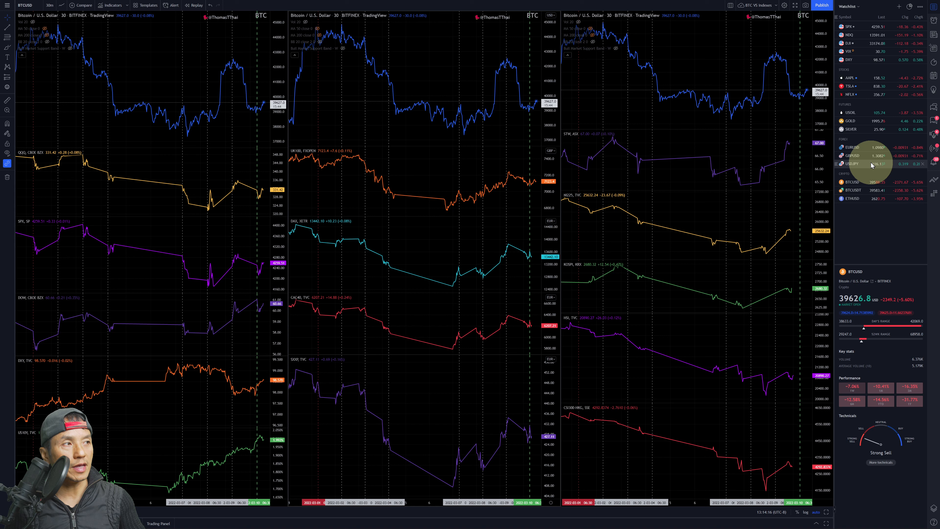
pyautogui.moveTo(851, 164)
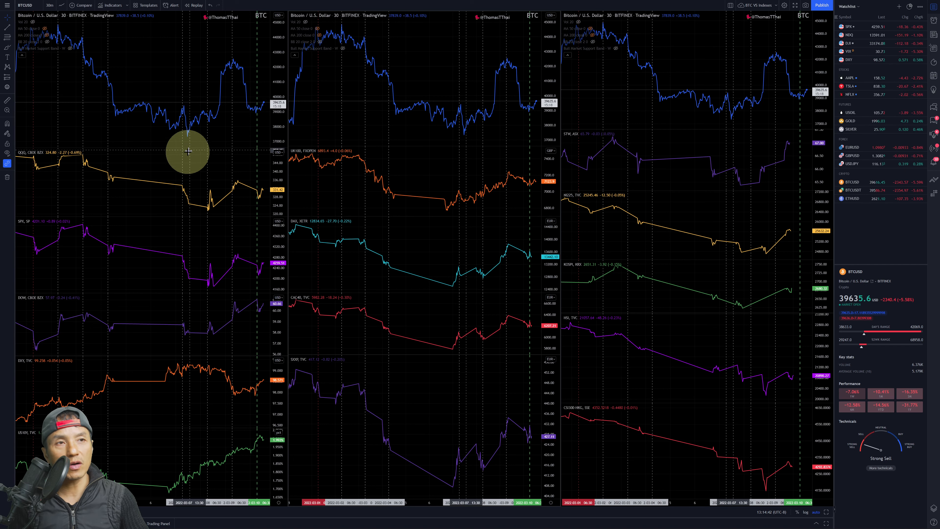
pyautogui.moveTo(234, 114)
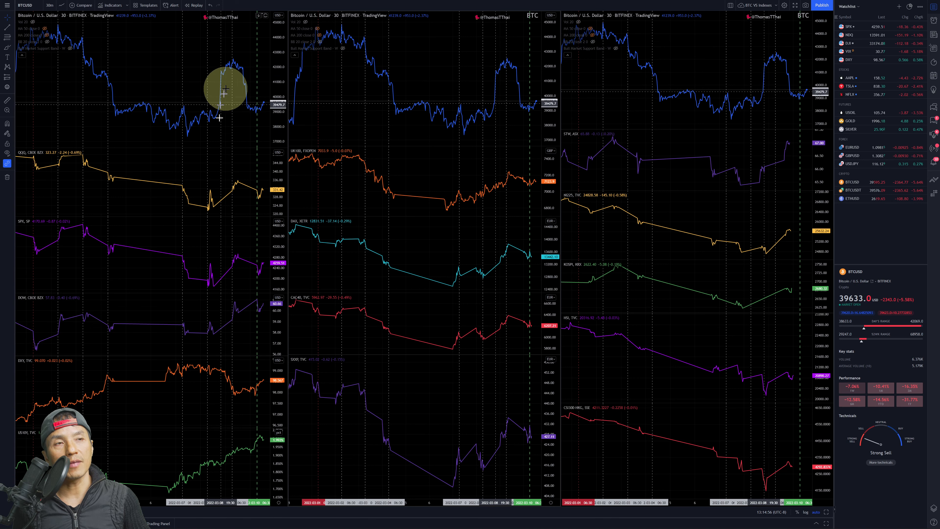
pyautogui.moveTo(221, 104)
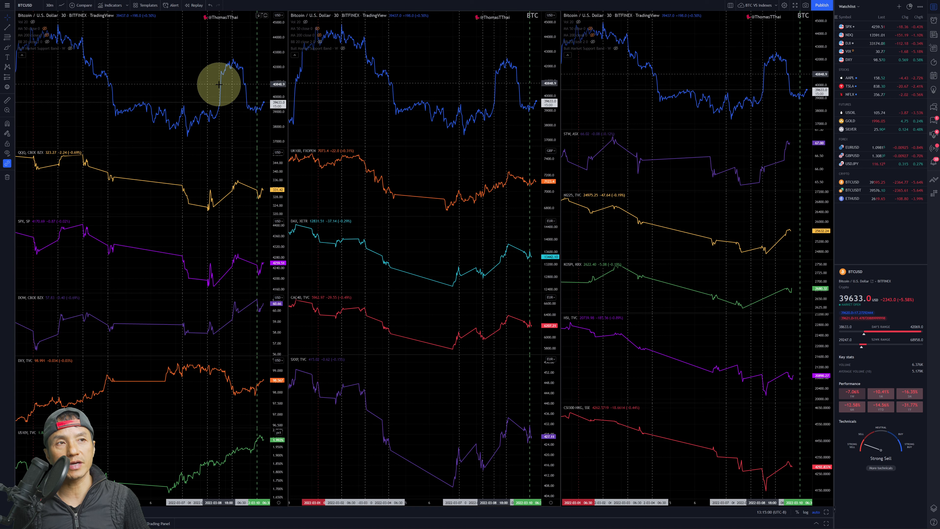
pyautogui.moveTo(220, 103)
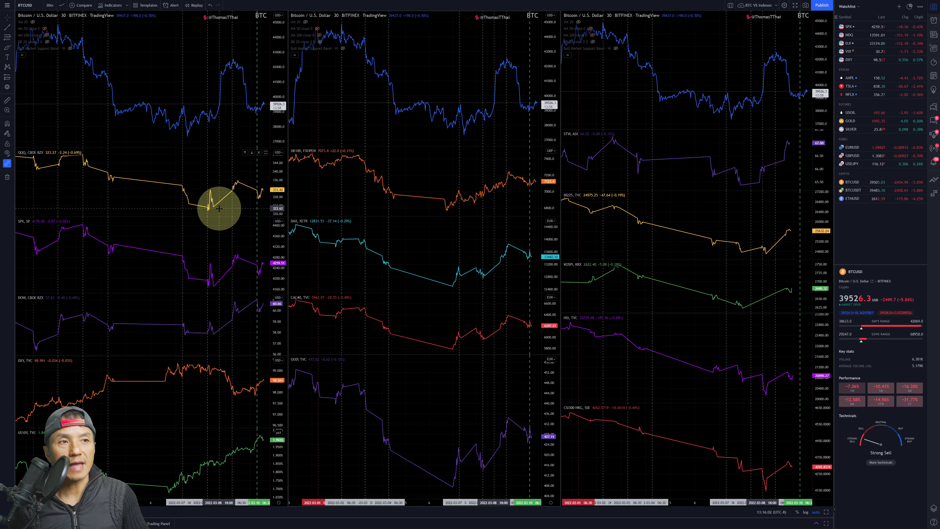
pyautogui.moveTo(222, 232)
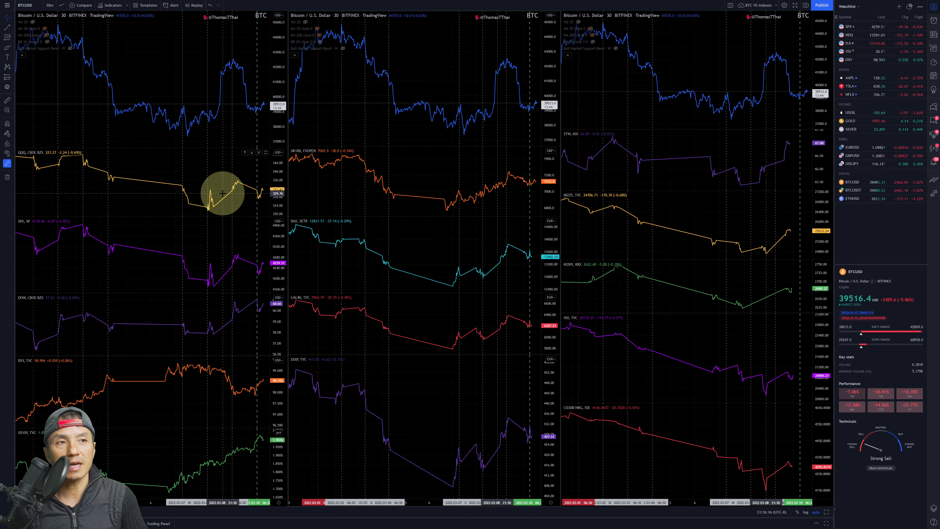
pyautogui.moveTo(243, 194)
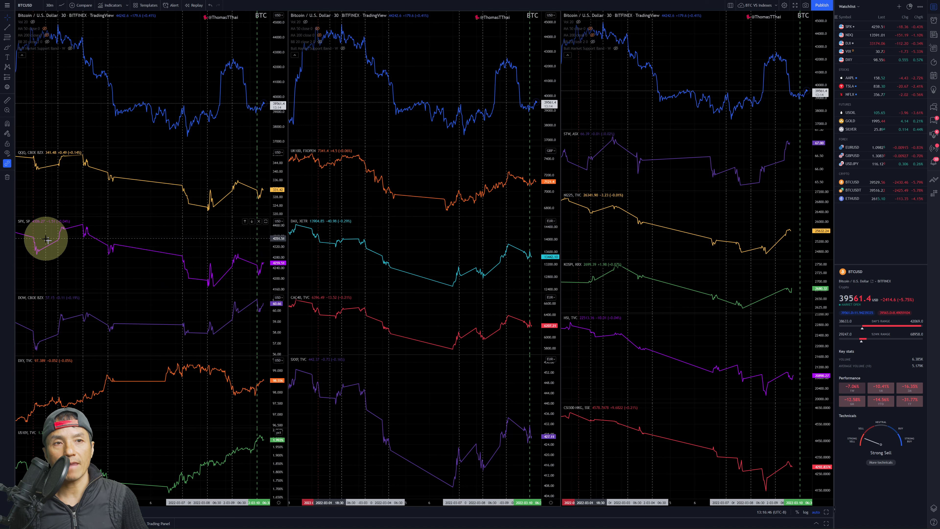
pyautogui.moveTo(249, 264)
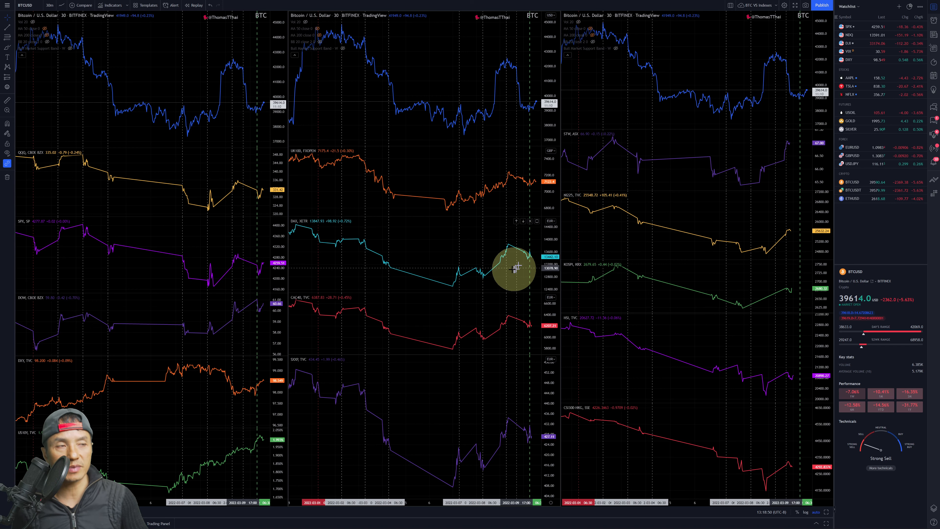
pyautogui.moveTo(463, 210)
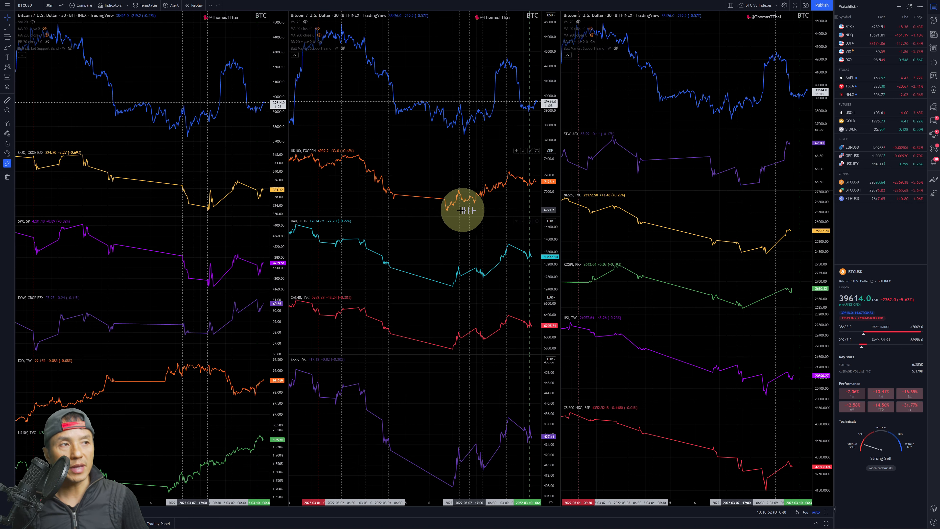
pyautogui.moveTo(517, 176)
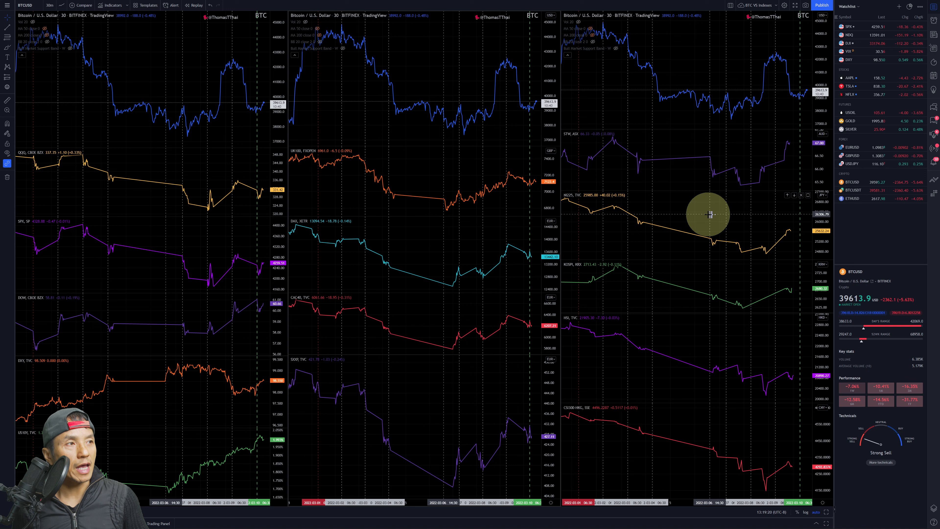
pyautogui.moveTo(689, 193)
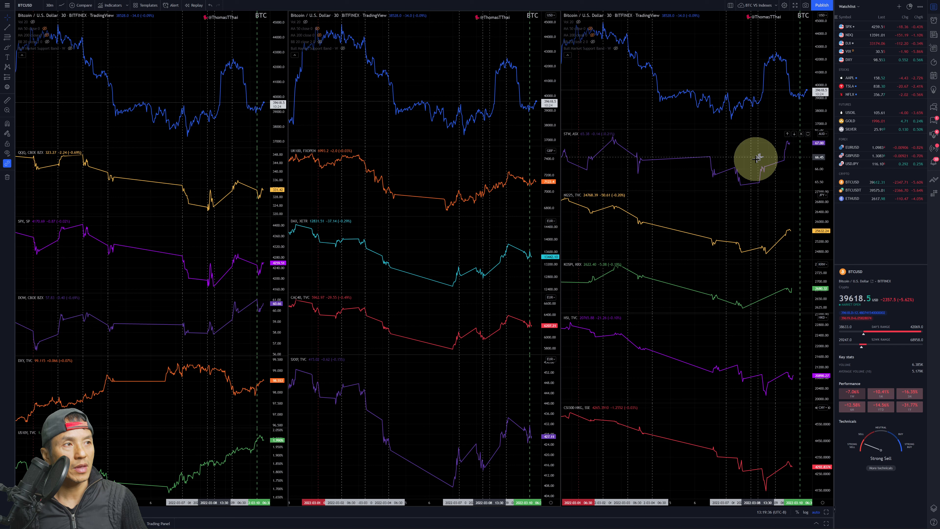
pyautogui.moveTo(747, 165)
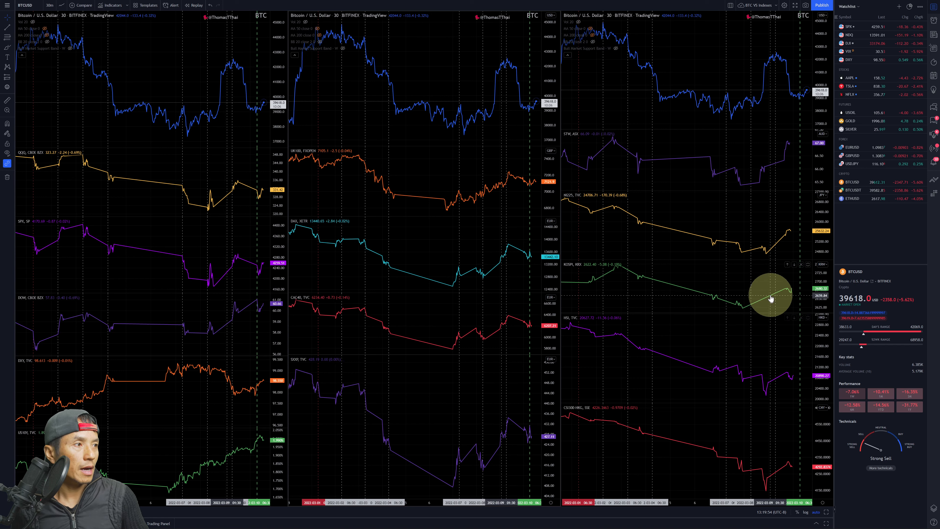
pyautogui.moveTo(754, 310)
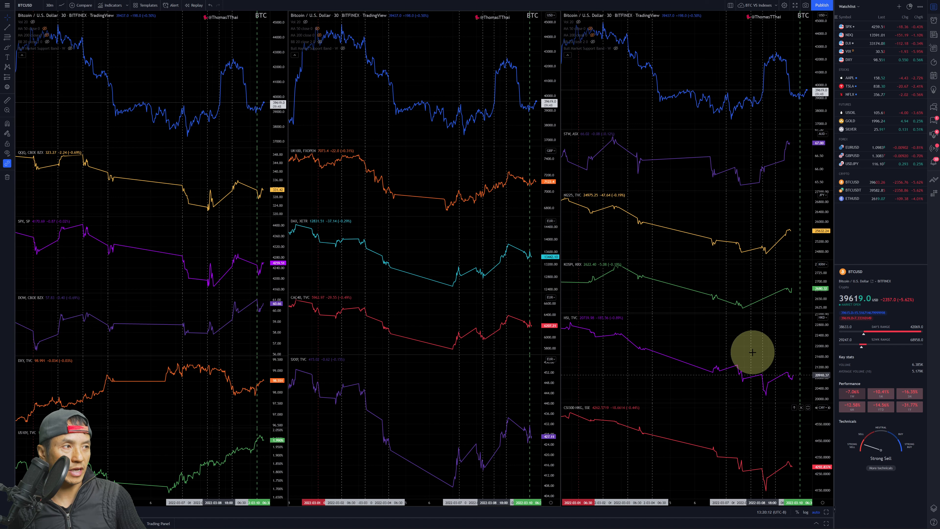
pyautogui.moveTo(704, 211)
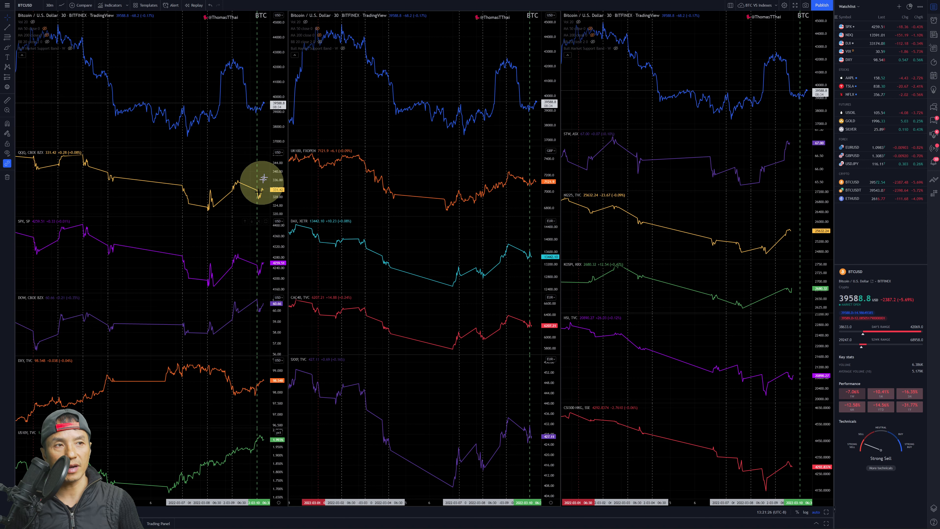
pyautogui.moveTo(249, 217)
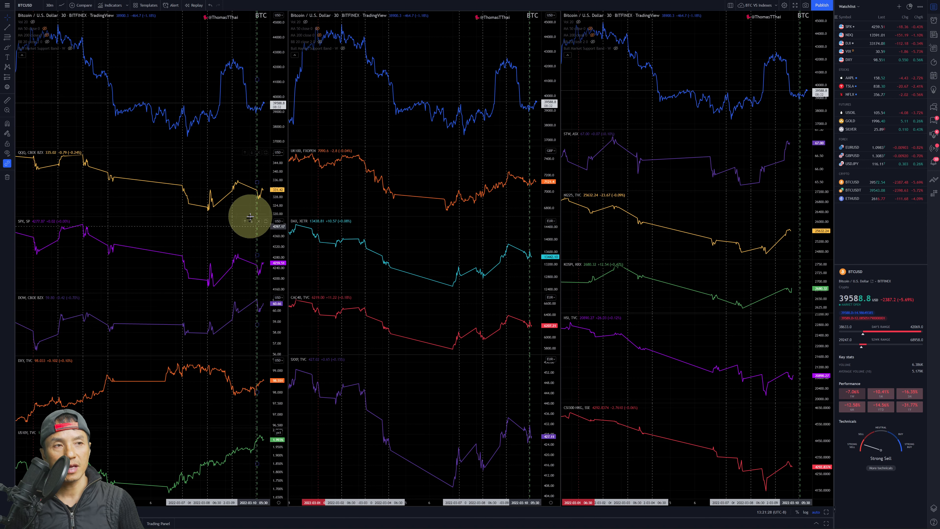